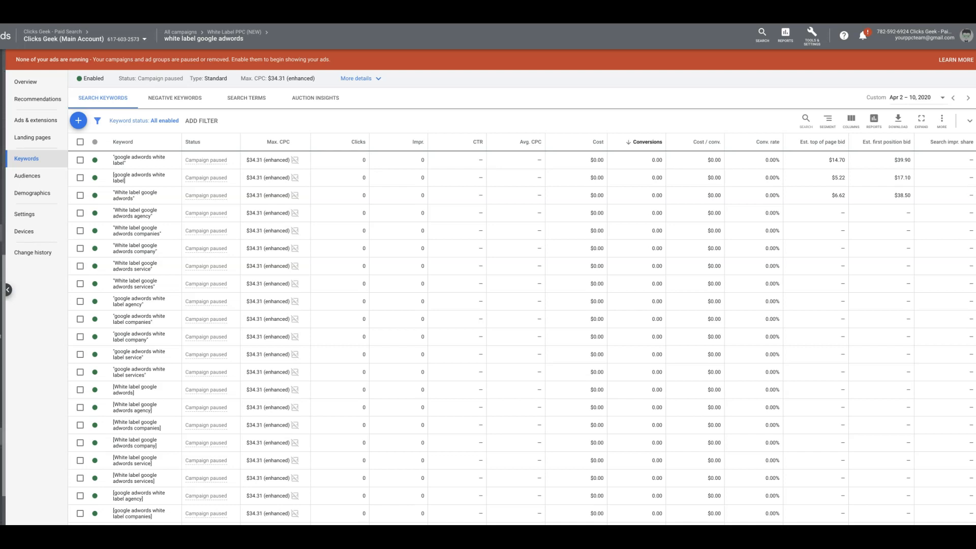
Step: Return to the campaign-level keyword list for White Label PPC (NEW)
{"action": "left_click", "coordinate": [235, 32]}
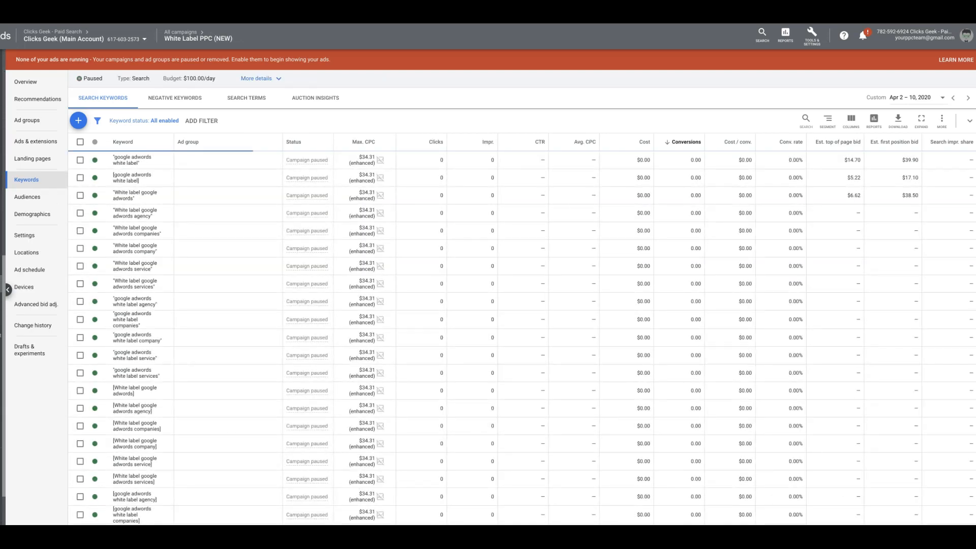
Step: List the fifteen ad groups in the White Label PPC (NEW) campaign
{"action": "left_click", "coordinate": [27, 120]}
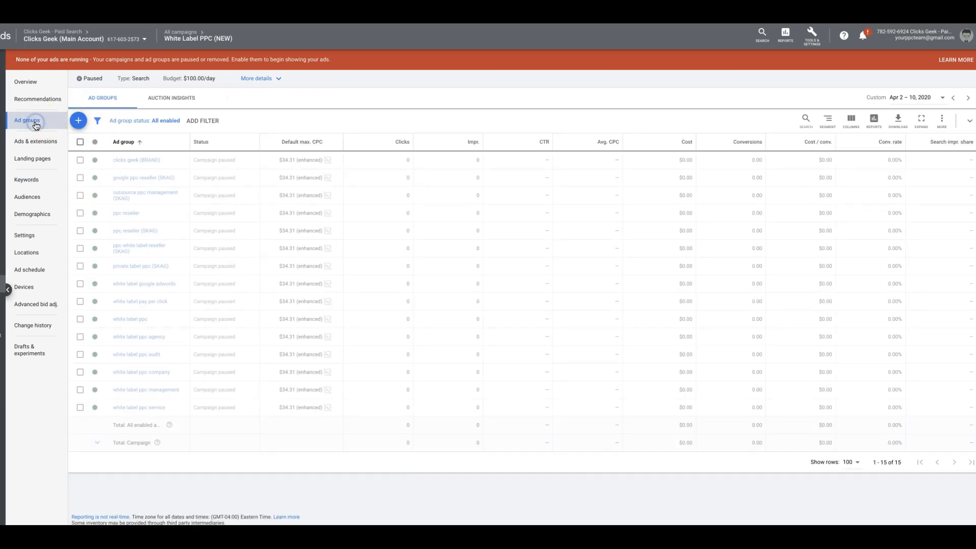
{"action": "mouse_move", "coordinate": [307, 438]}
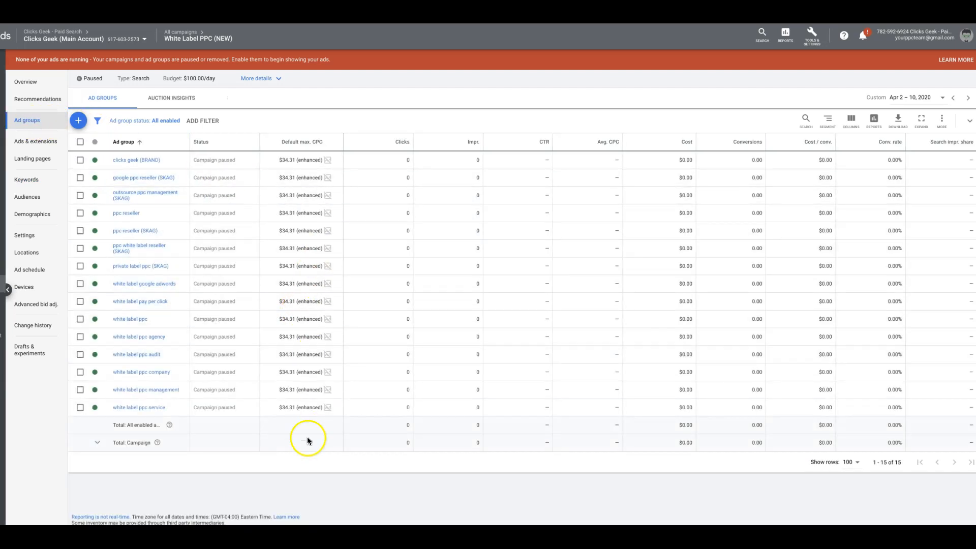
{"action": "mouse_move", "coordinate": [147, 372]}
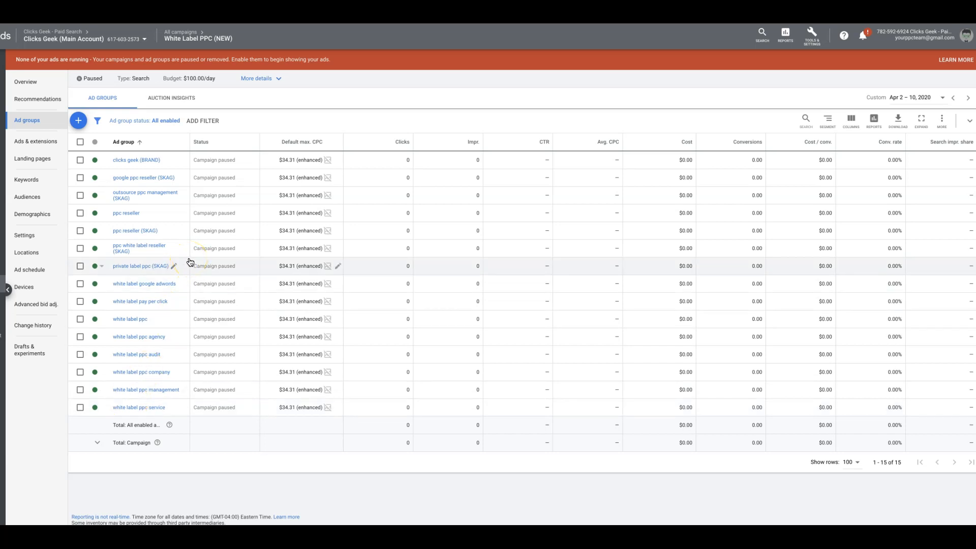
{"action": "mouse_move", "coordinate": [159, 286]}
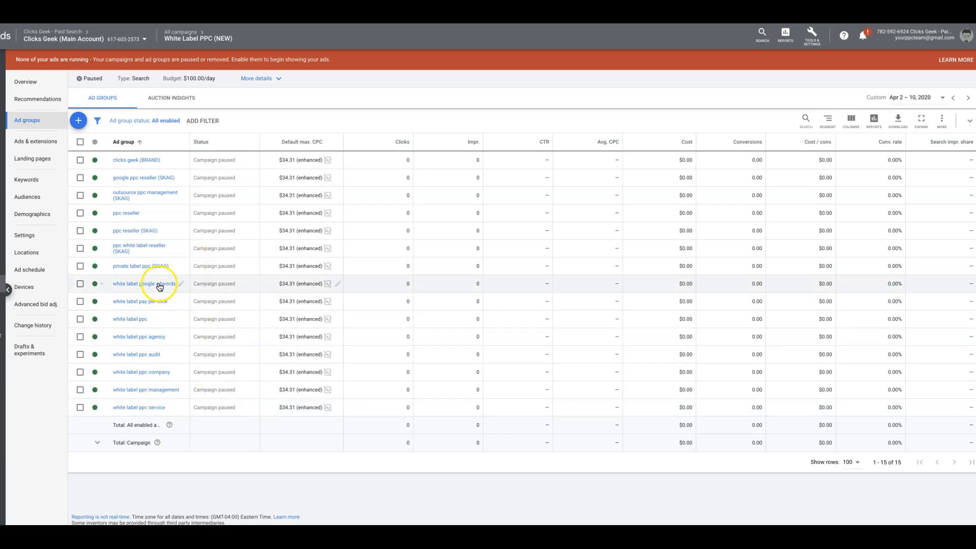
{"action": "mouse_move", "coordinate": [121, 256]}
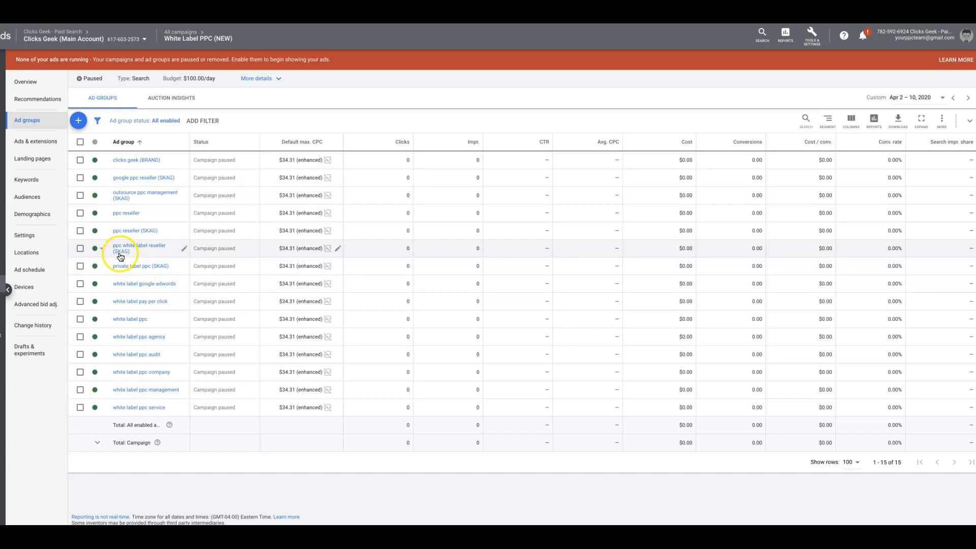
{"action": "mouse_move", "coordinate": [176, 258]}
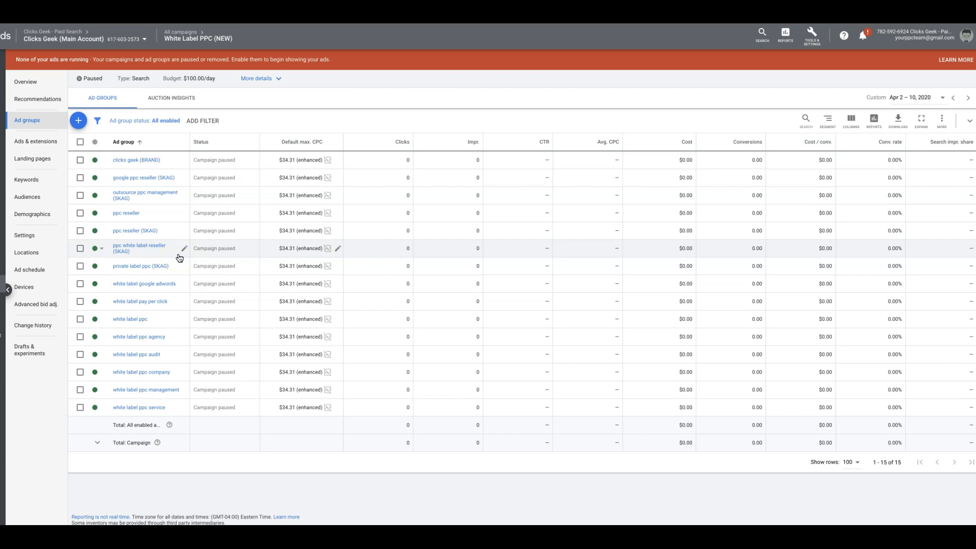
{"action": "mouse_move", "coordinate": [146, 268]}
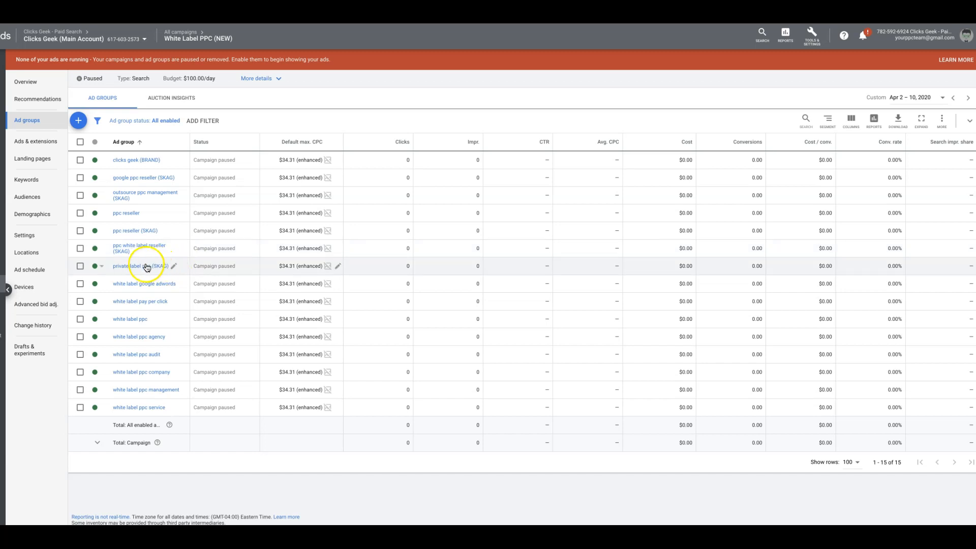
{"action": "mouse_move", "coordinate": [169, 253]}
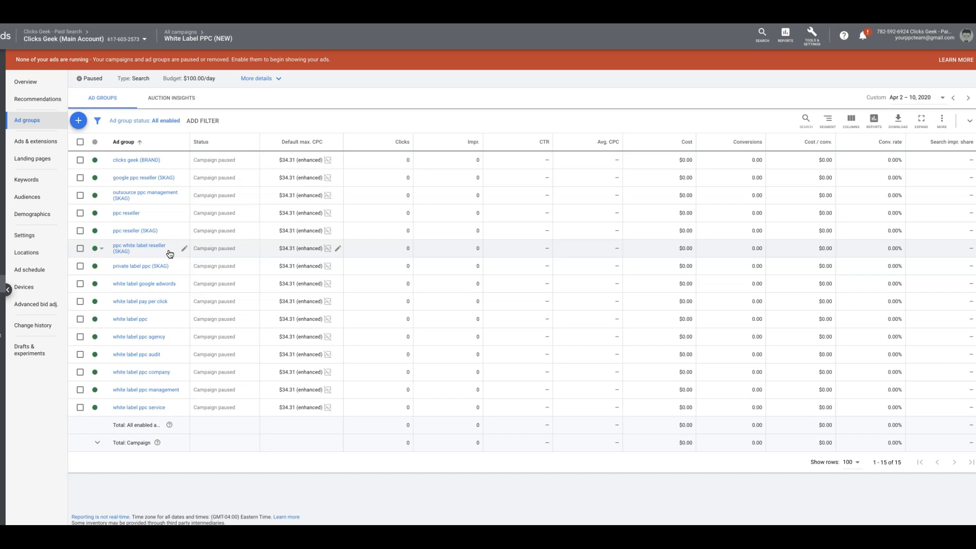
{"action": "mouse_move", "coordinate": [152, 274]}
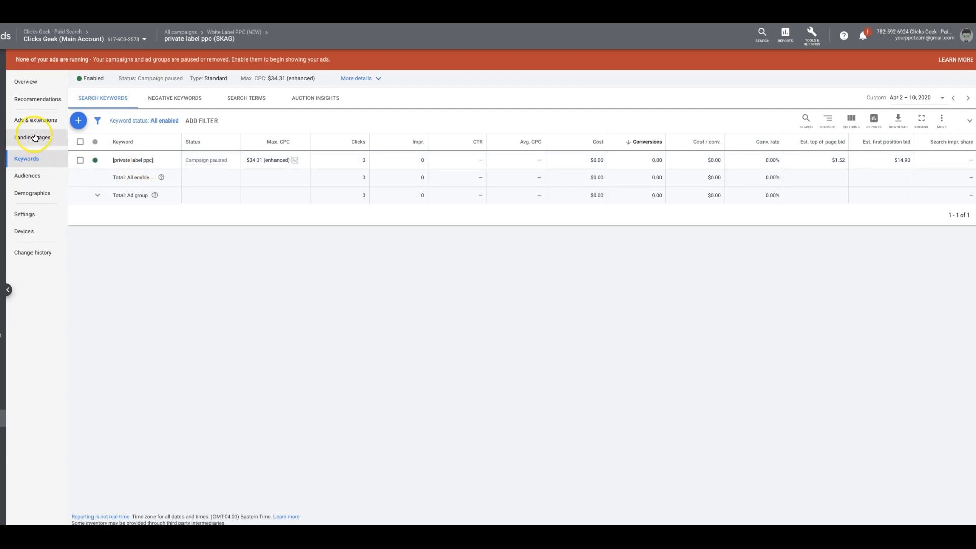
Step: Alternate between the private label ppc (SKAG) ads and its single keyword [private label ppc]
{"action": "left_click", "coordinate": [36, 120]}
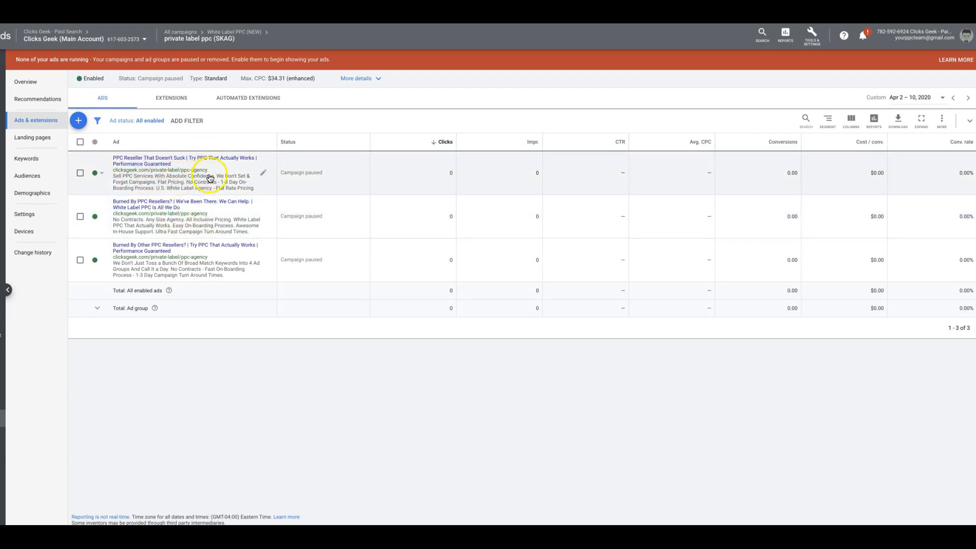
{"action": "mouse_move", "coordinate": [215, 243]}
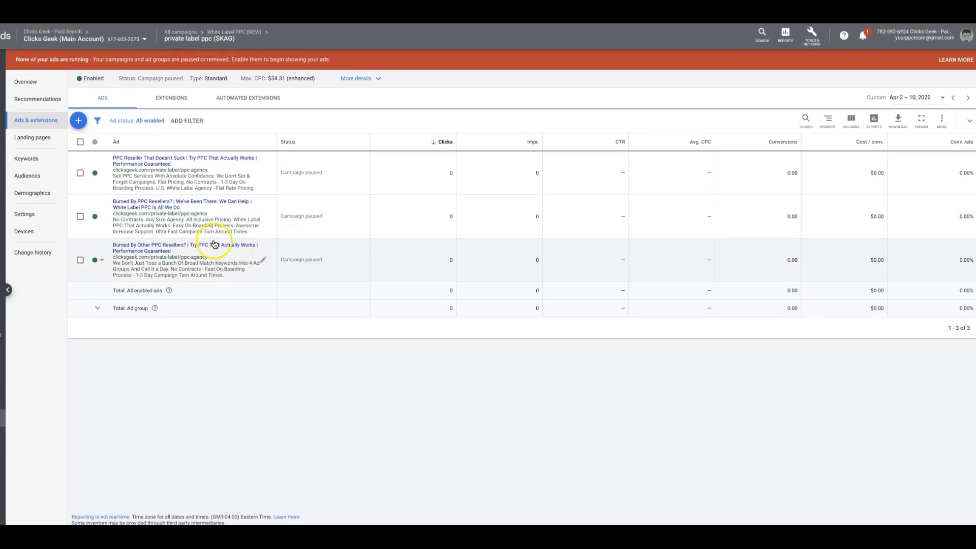
{"action": "left_click", "coordinate": [26, 158]}
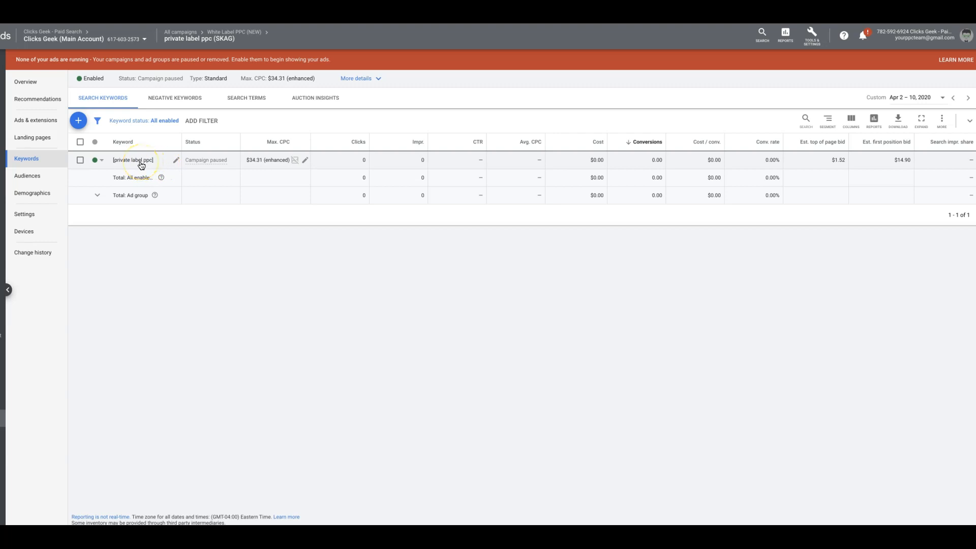
{"action": "mouse_move", "coordinate": [127, 166]}
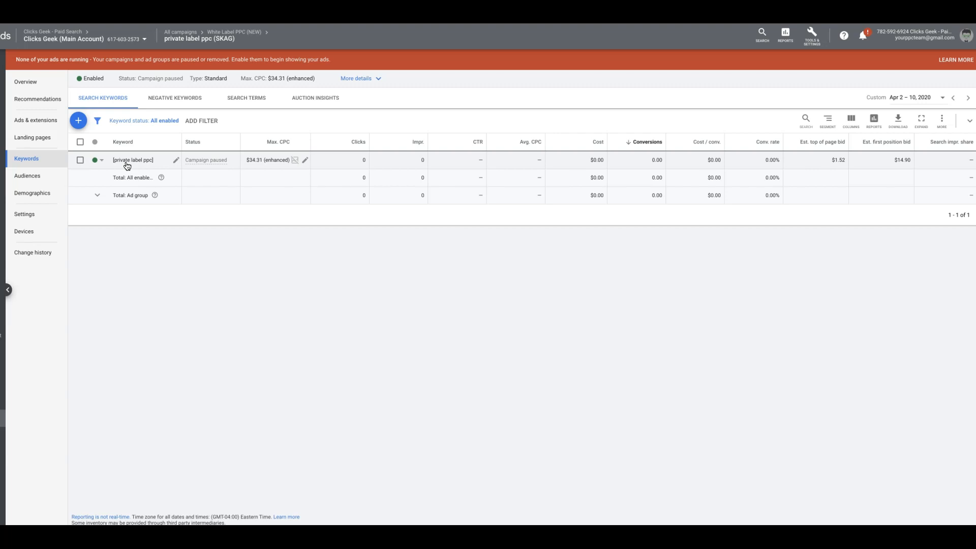
{"action": "left_click", "coordinate": [36, 120]}
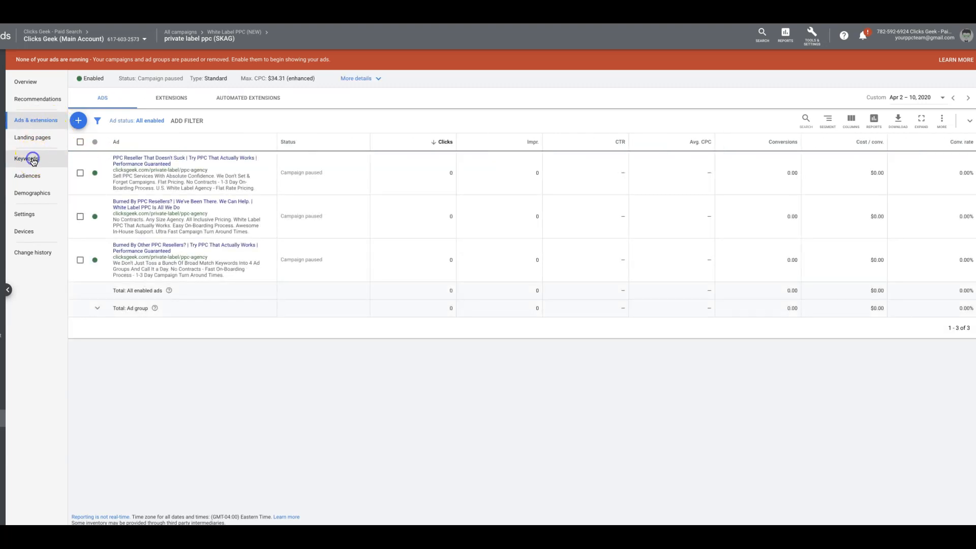
{"action": "left_click", "coordinate": [27, 159]}
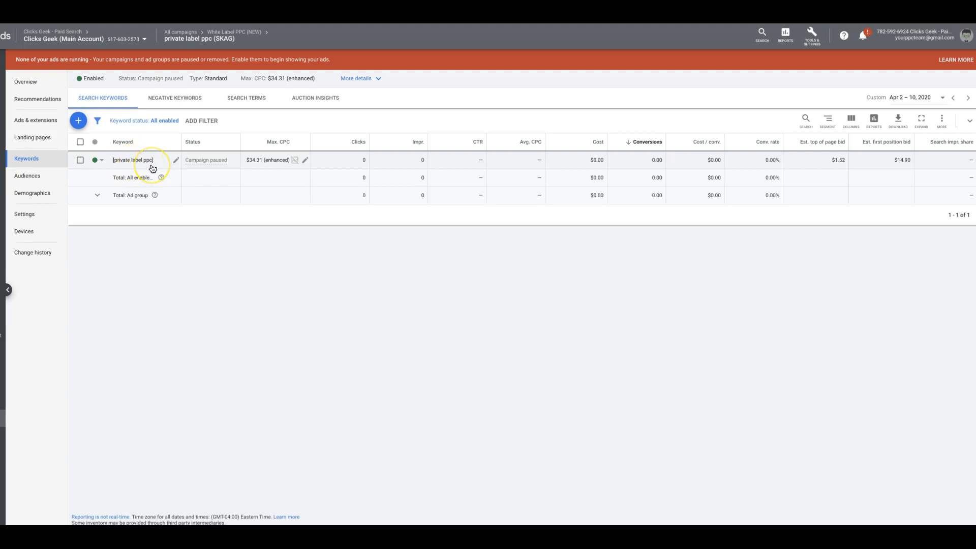
{"action": "mouse_move", "coordinate": [28, 361]}
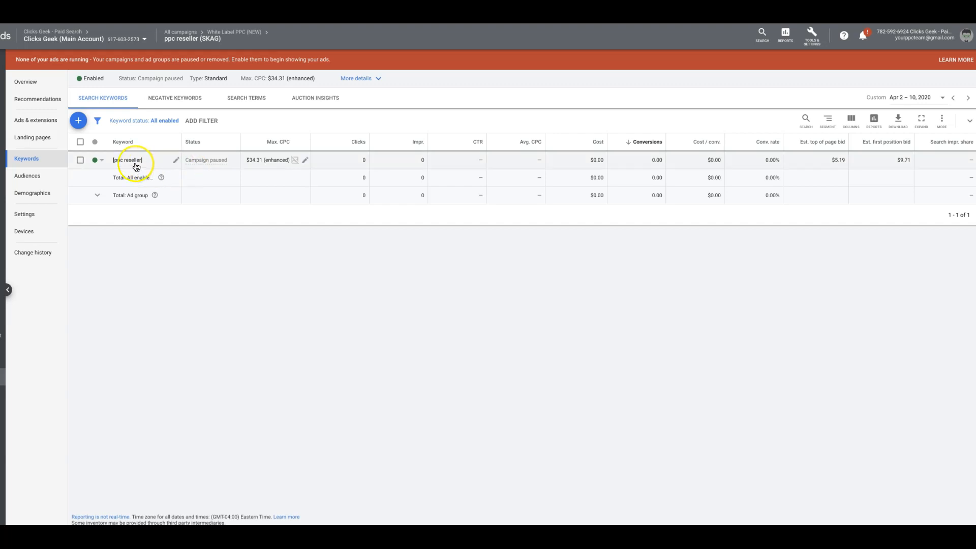
{"action": "mouse_move", "coordinate": [140, 163]}
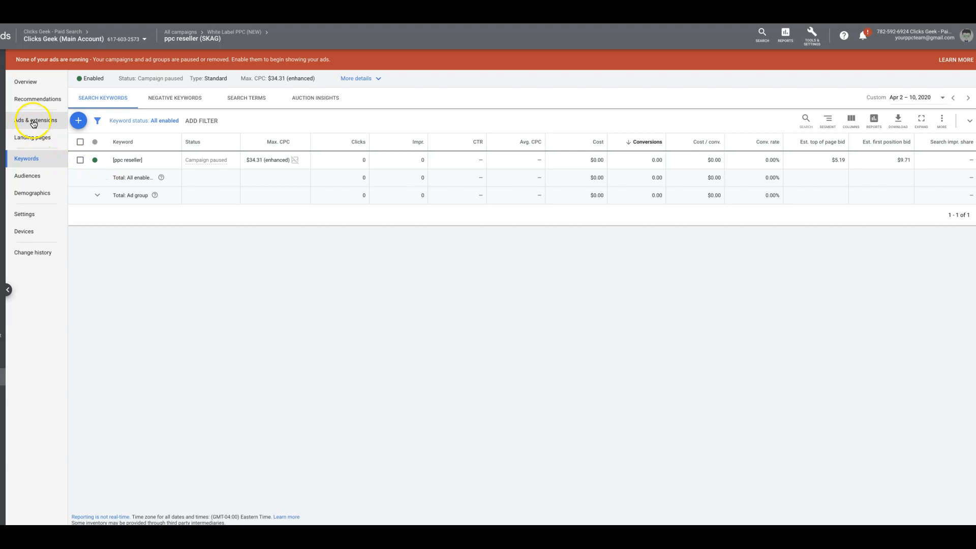
{"action": "mouse_move", "coordinate": [80, 420]}
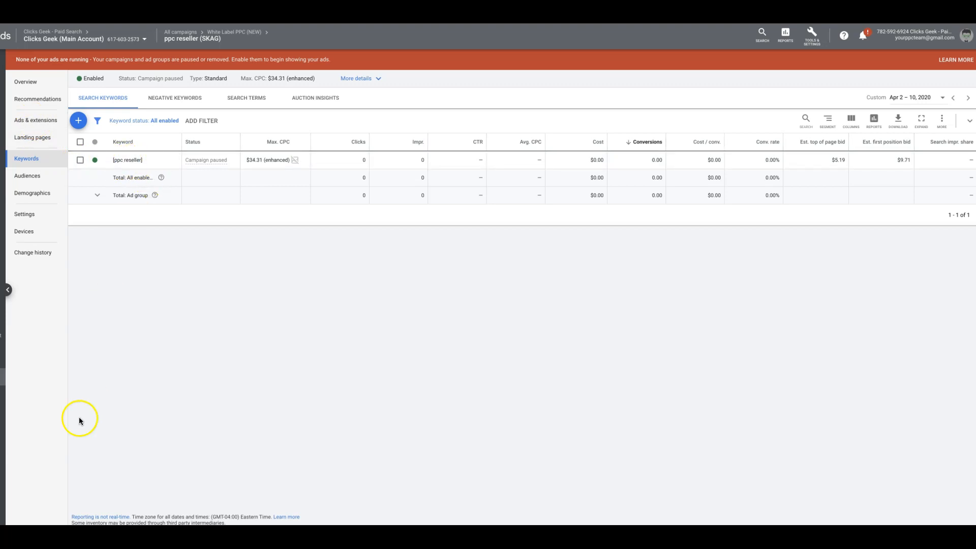
{"action": "mouse_move", "coordinate": [36, 120]}
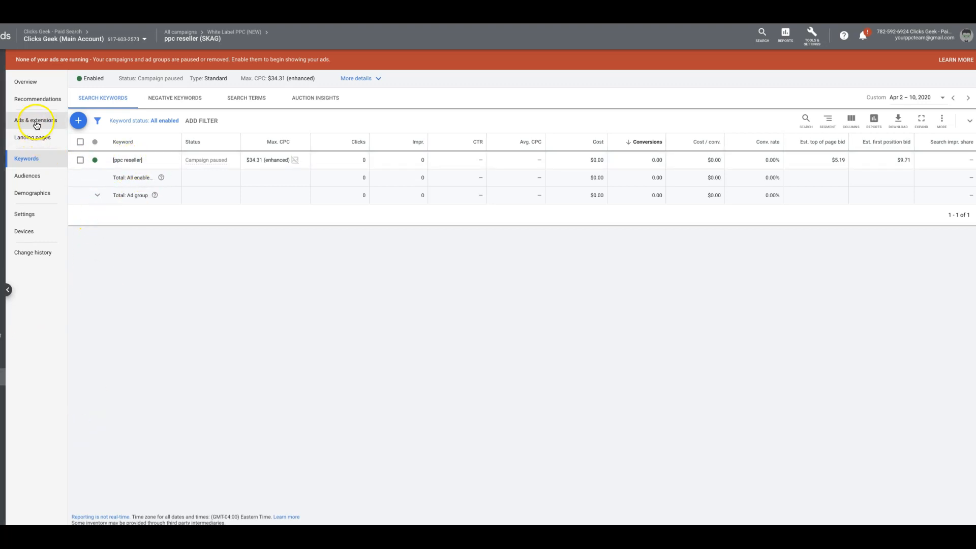
{"action": "left_click", "coordinate": [36, 120]}
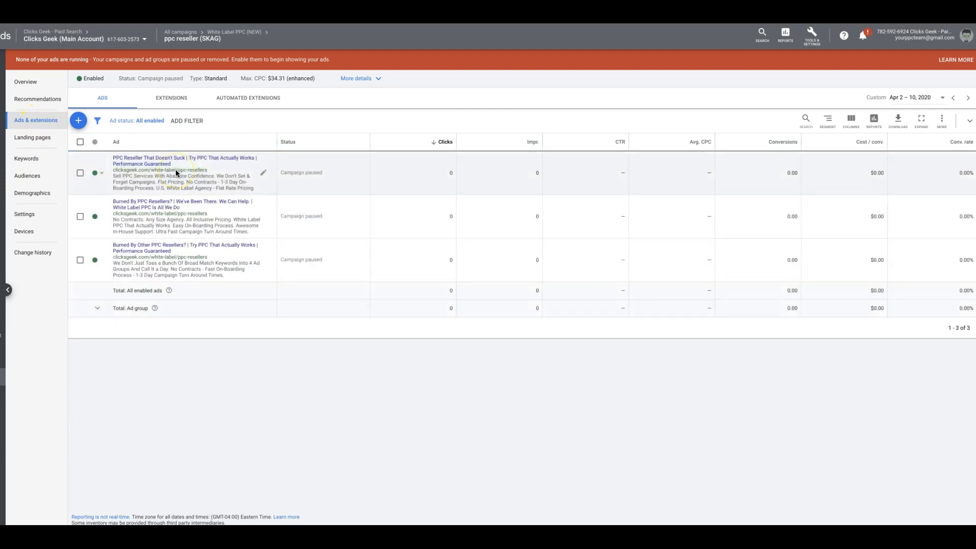
{"action": "mouse_move", "coordinate": [201, 178]}
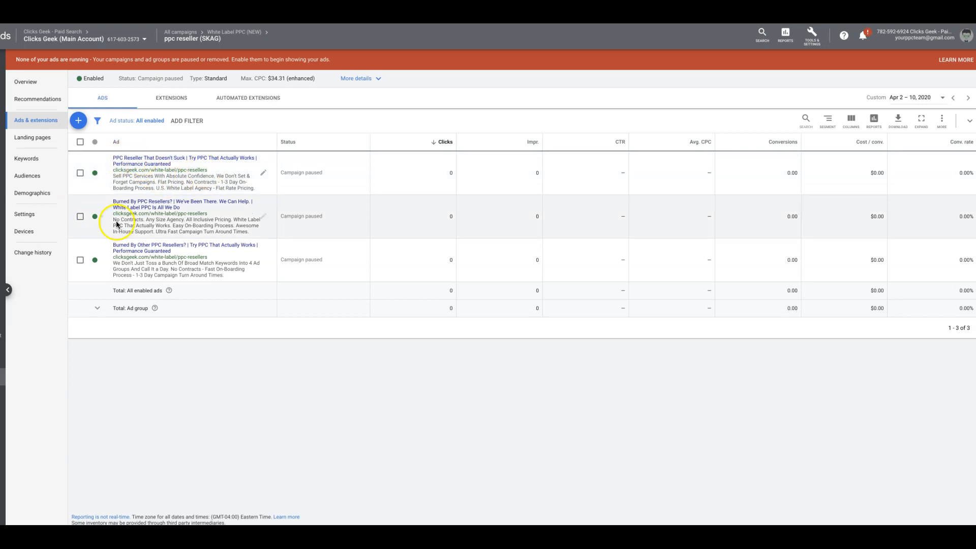
{"action": "mouse_move", "coordinate": [154, 250]}
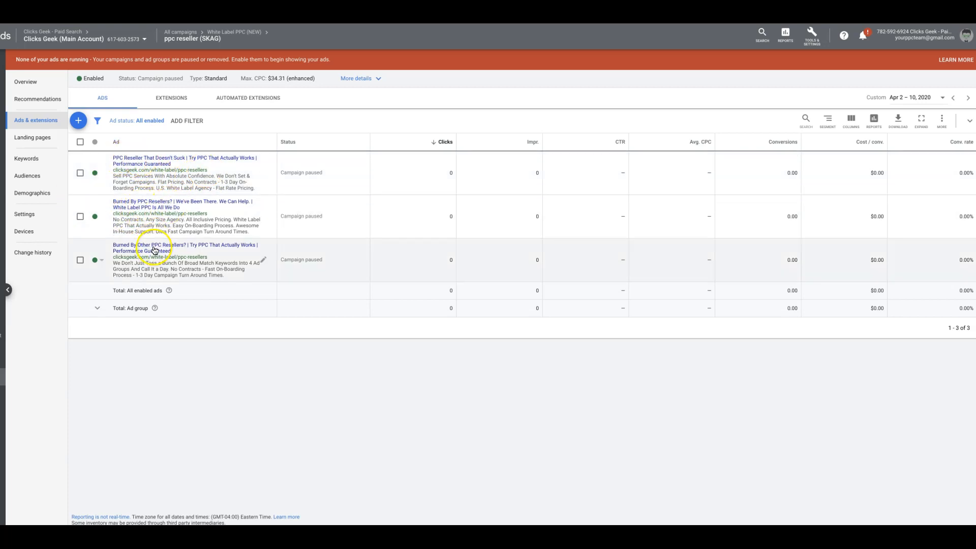
{"action": "mouse_move", "coordinate": [176, 256]}
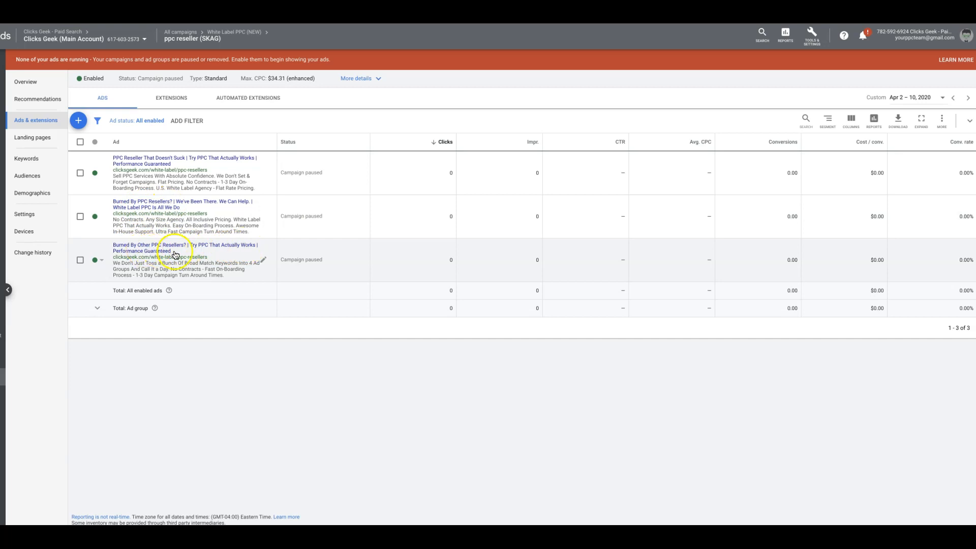
{"action": "mouse_move", "coordinate": [37, 194]}
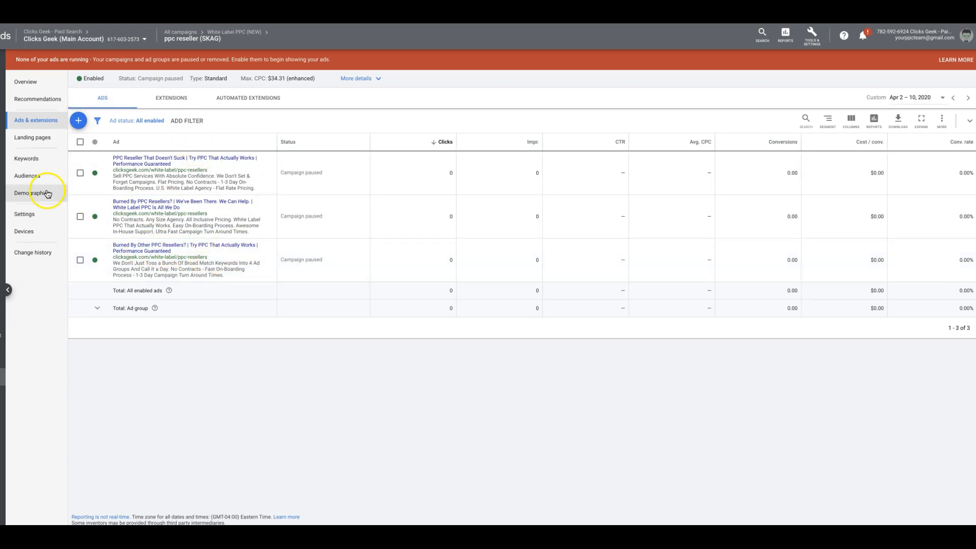
{"action": "left_click", "coordinate": [25, 159]}
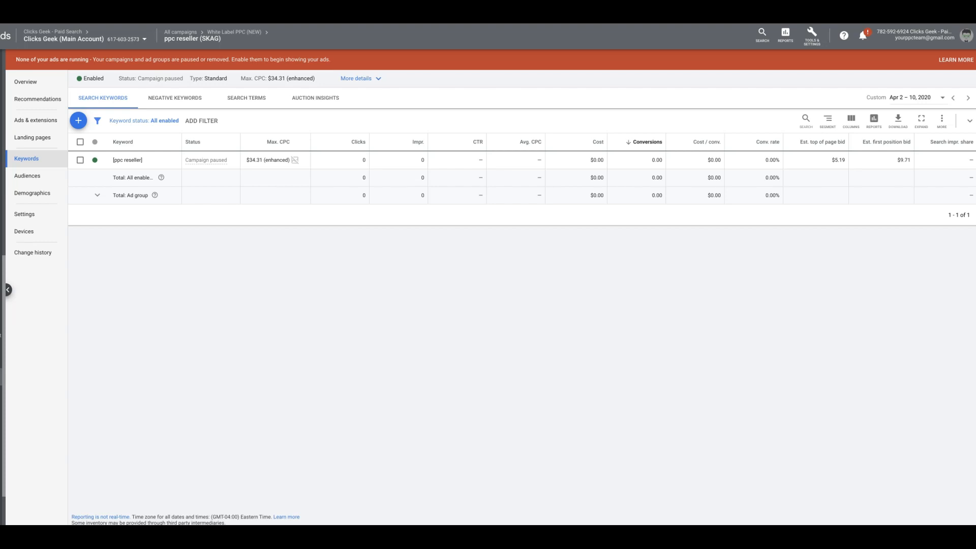
{"action": "mouse_move", "coordinate": [212, 340]}
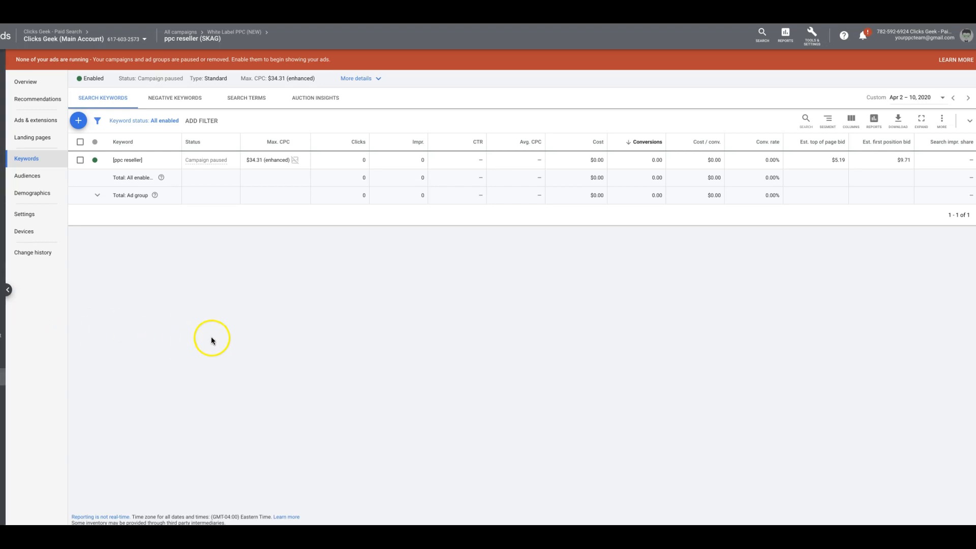